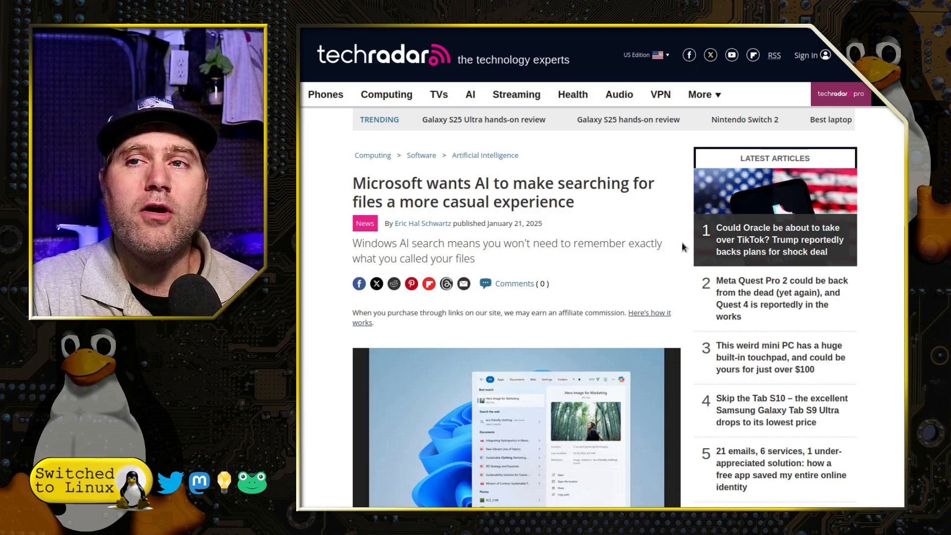
- Scroll the TechRadar AI file search article down through its summary bullets and opening paragraphs
scroll("down", 3)
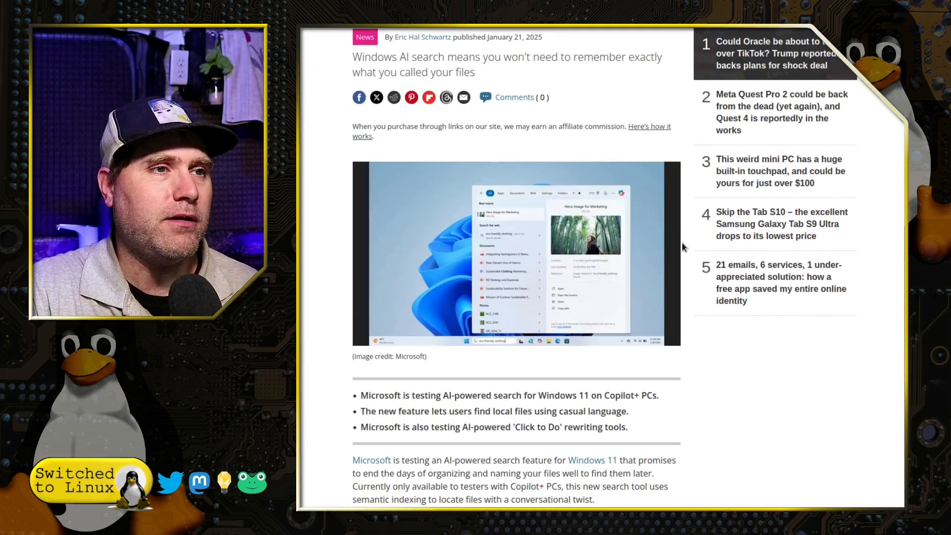
scroll("down", 3)
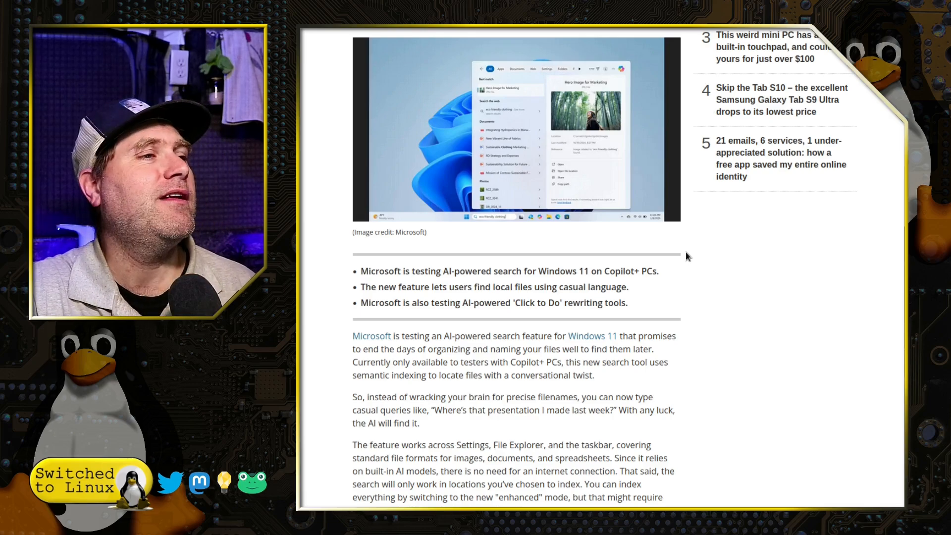
scroll("down", 3)
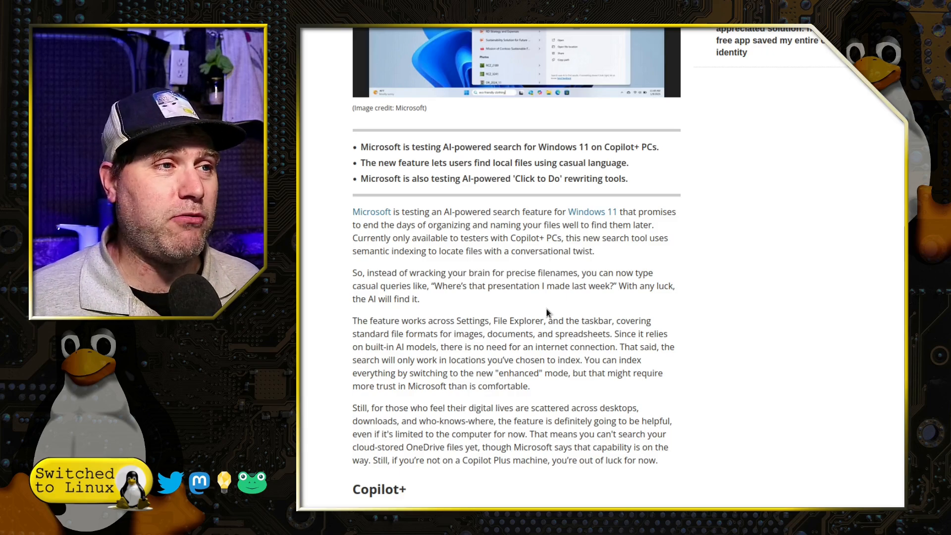
mouse_move(740, 464)
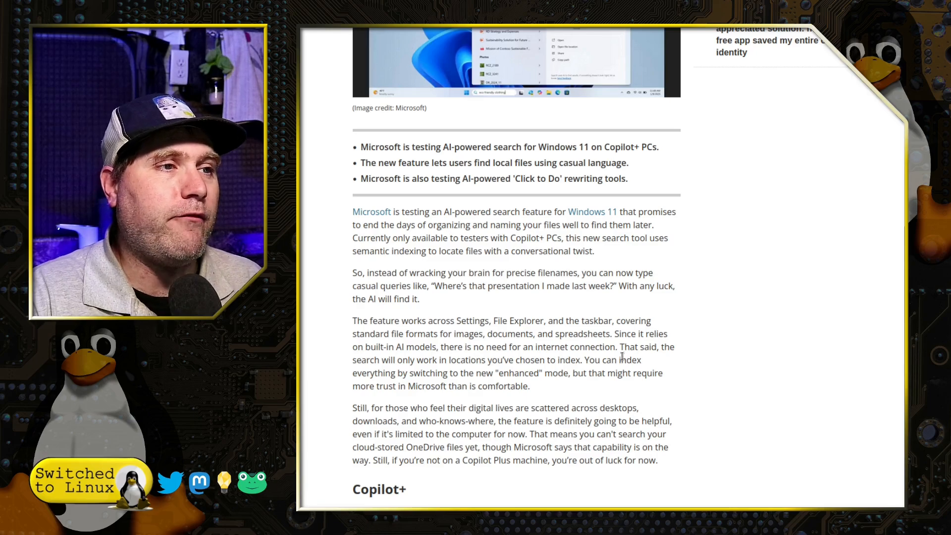
- Scroll further until the Copilot+ heading and its Click to Do paragraph appear
scroll("down", 3)
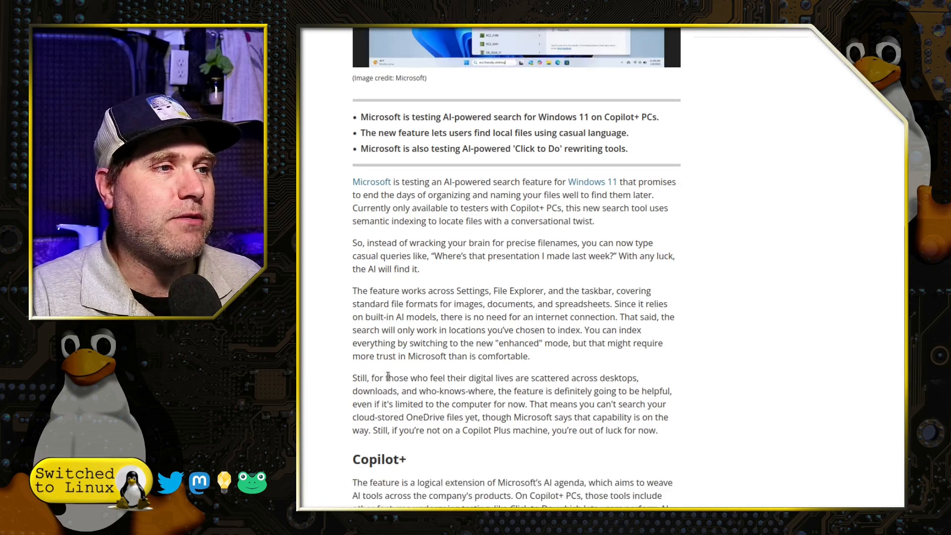
scroll("down", 3)
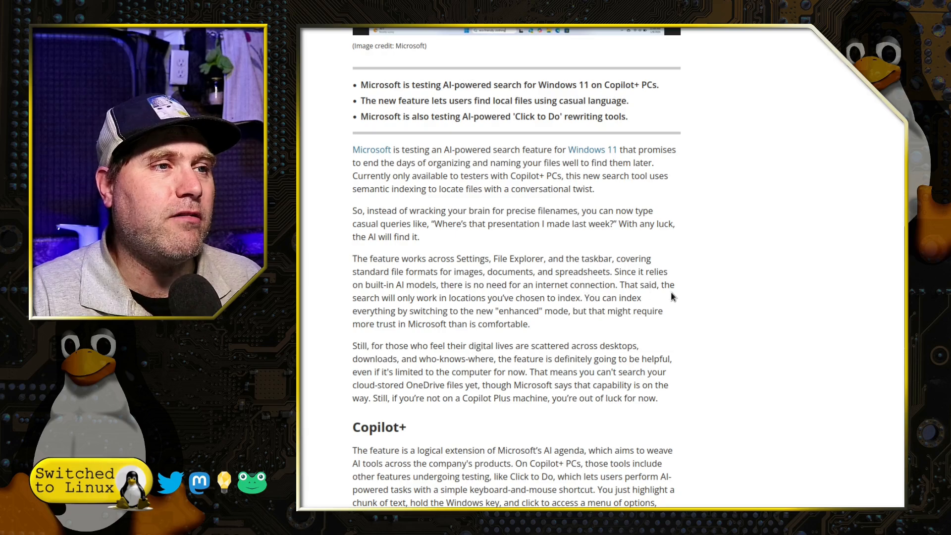
mouse_move(727, 331)
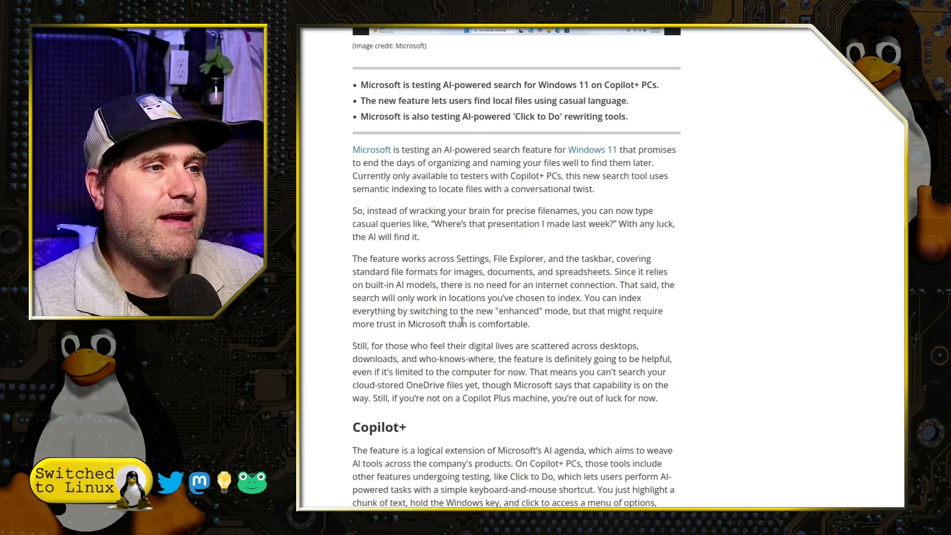
mouse_move(696, 329)
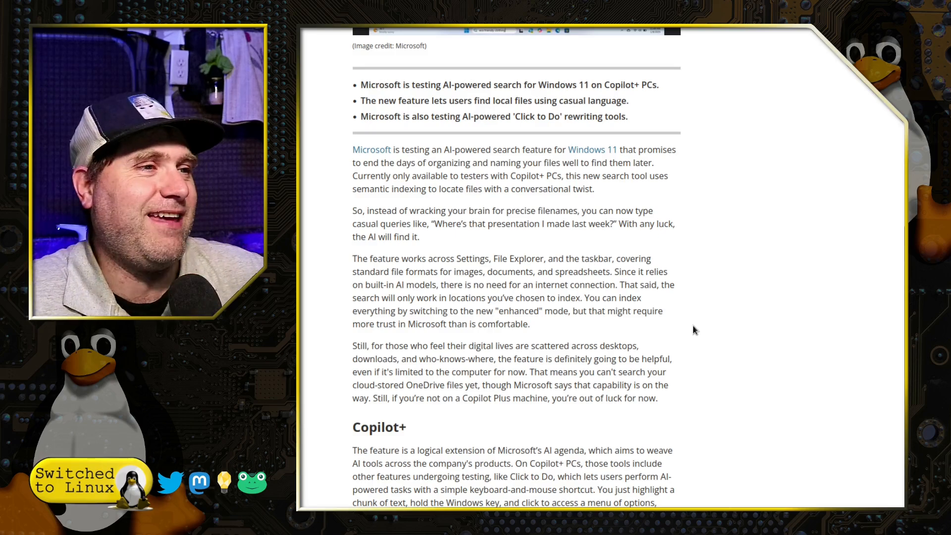
- Scroll the Windows Latest hands-on article on AI in Windows 11 Search down to its search section
scroll("down", 3)
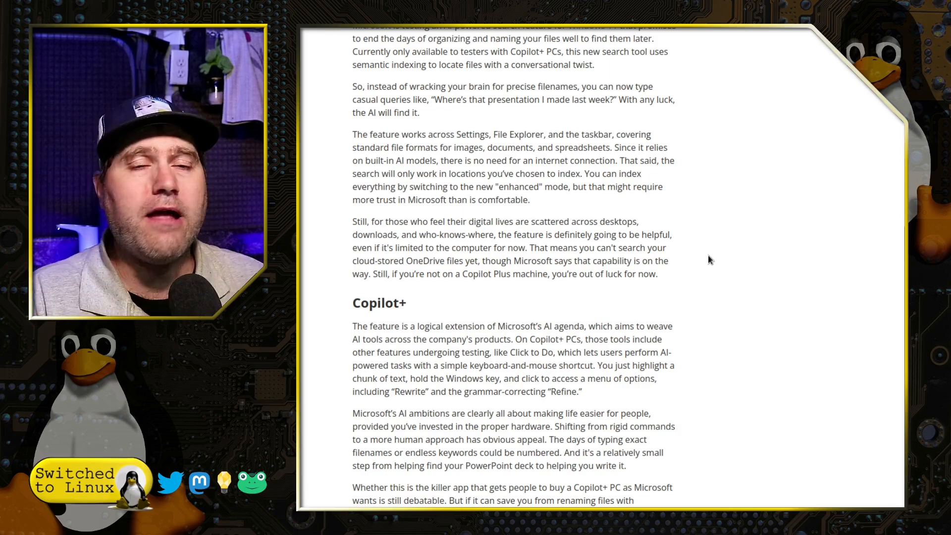
mouse_move(746, 296)
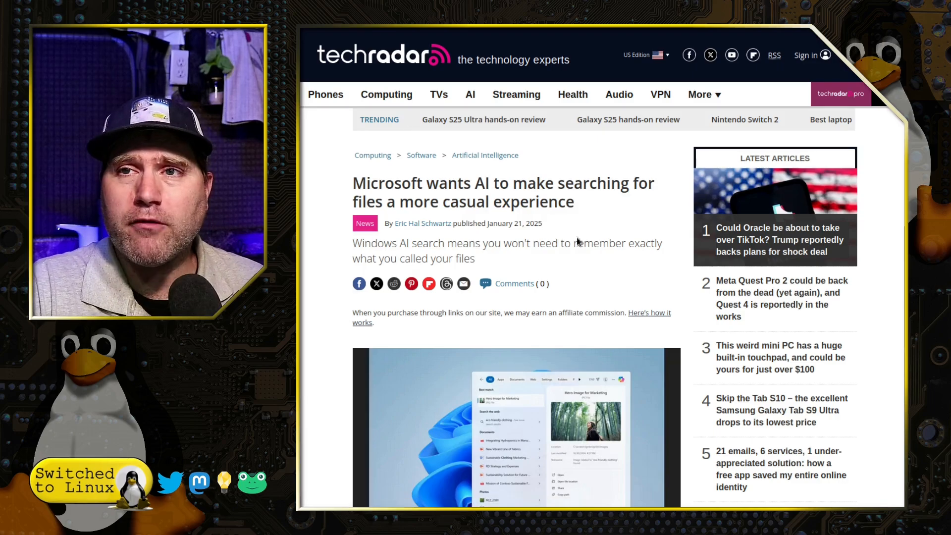
scroll("down", 3)
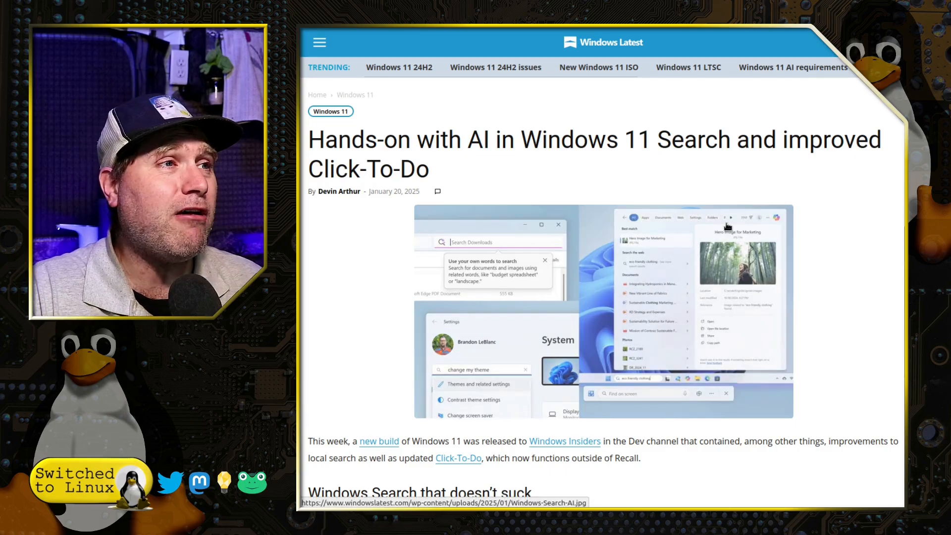
scroll("down", 3)
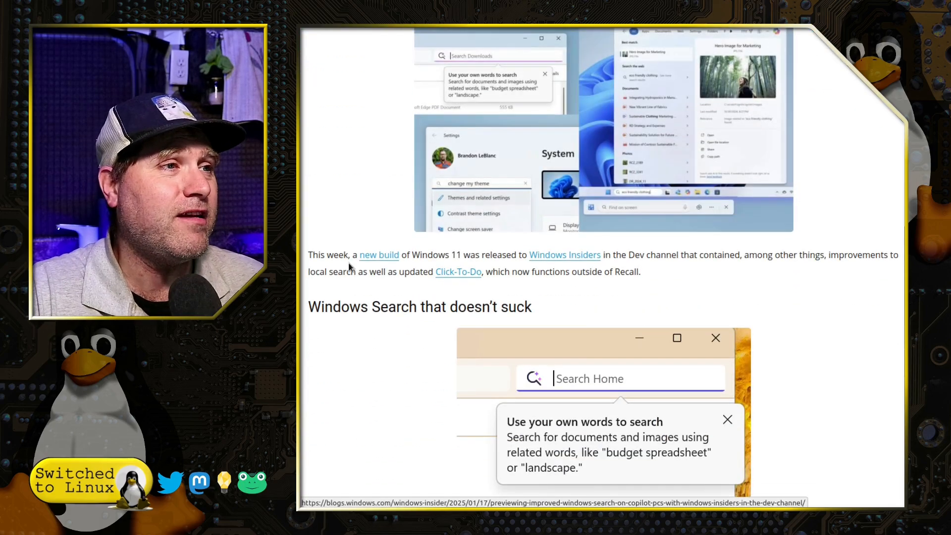
- Scroll through the Windows Latest article, then return to TechRadar's lead image and summary bullets
scroll("down", 3)
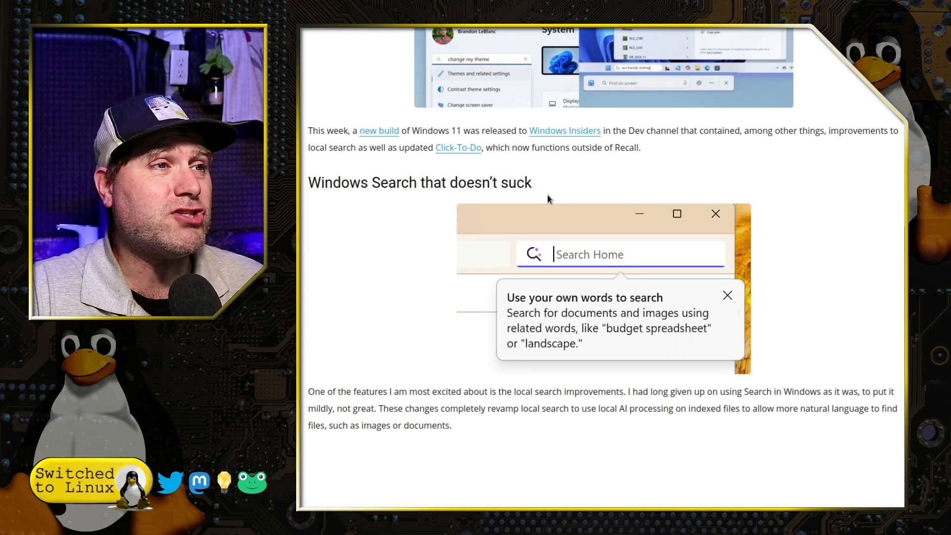
scroll("down", 3)
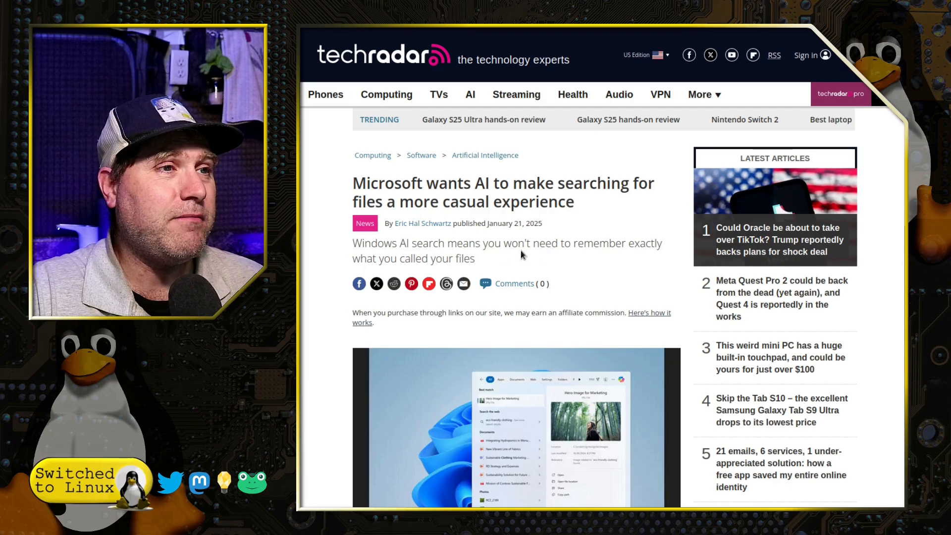
scroll("down", 3)
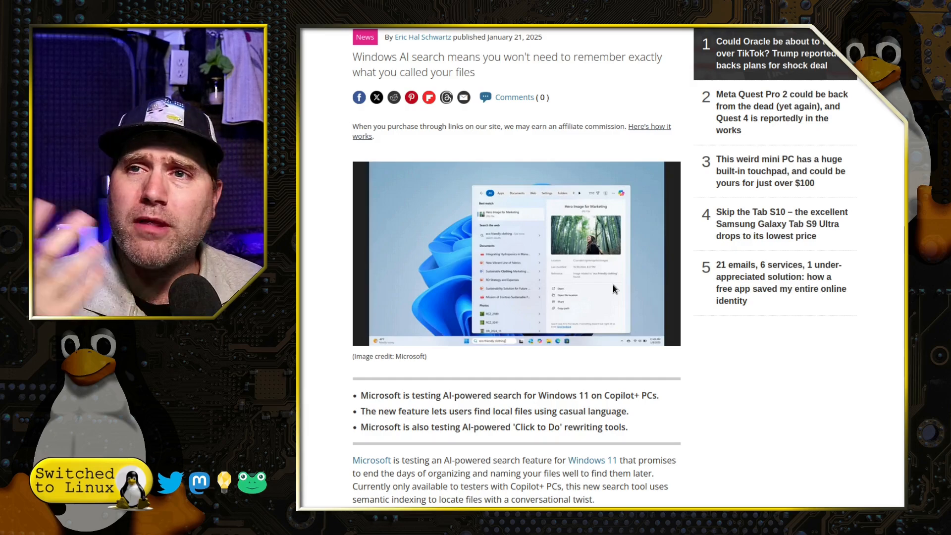
- Scroll down to the 'Windows Search that doesn't suck' section and its 'budget spreadsheet' result screenshot
scroll("down", 3)
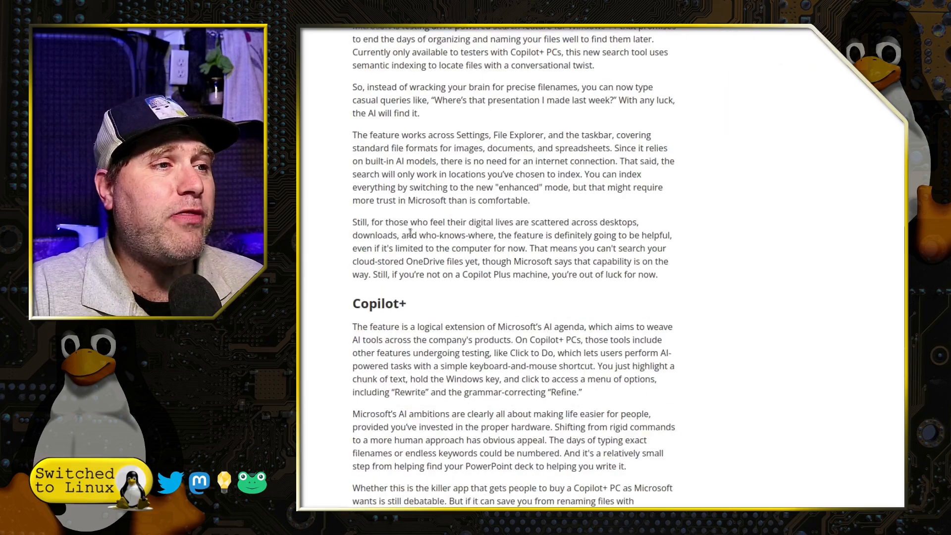
scroll("down", 3)
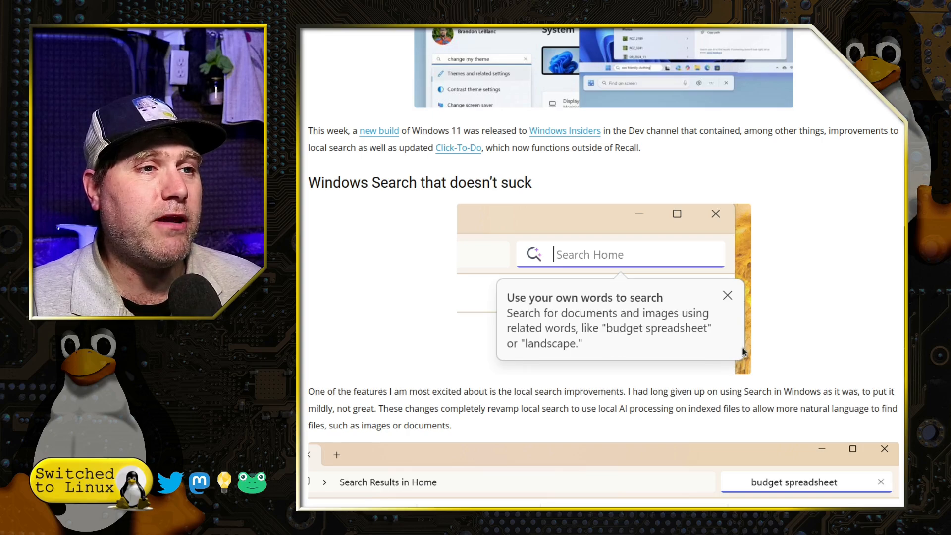
scroll("down", 3)
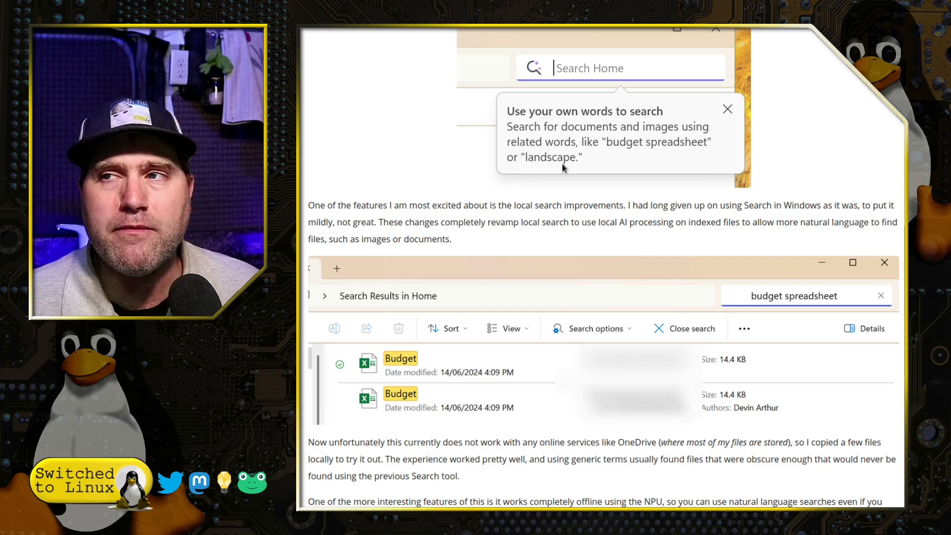
mouse_move(459, 199)
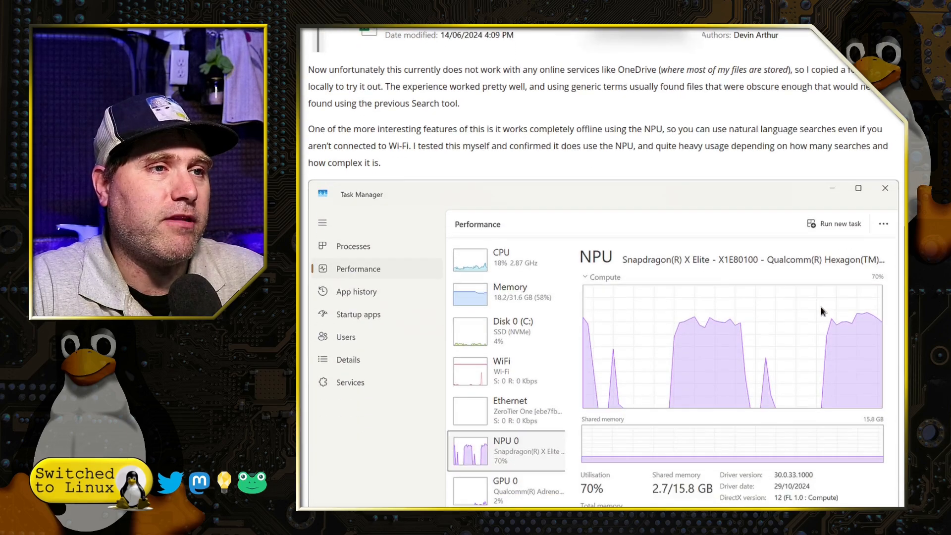
- Scroll past the search results image to the Task Manager NPU usage graph
scroll("down", 3)
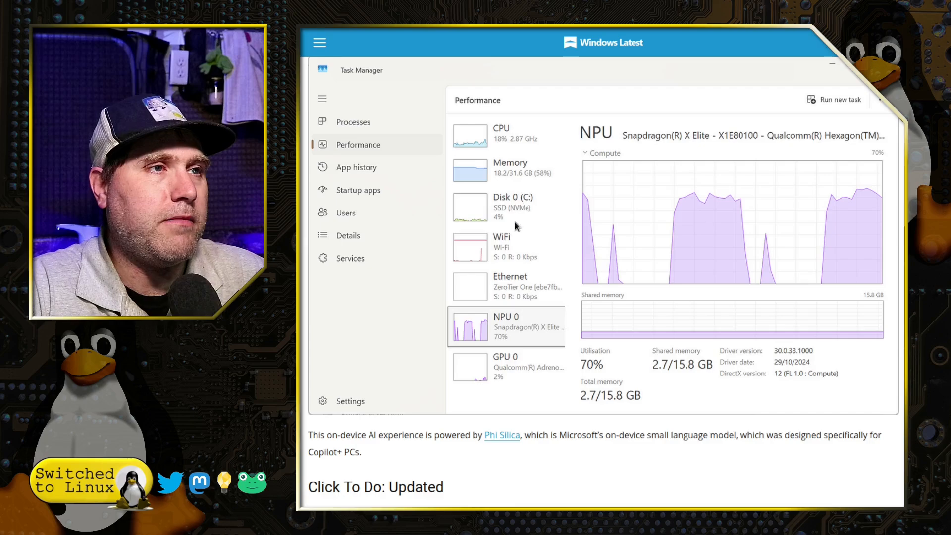
mouse_move(881, 400)
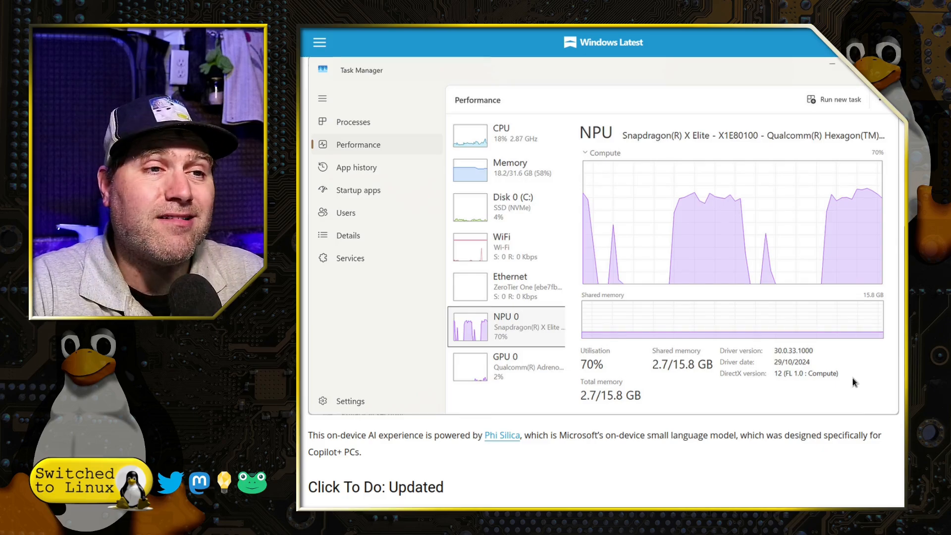
scroll("down", 3)
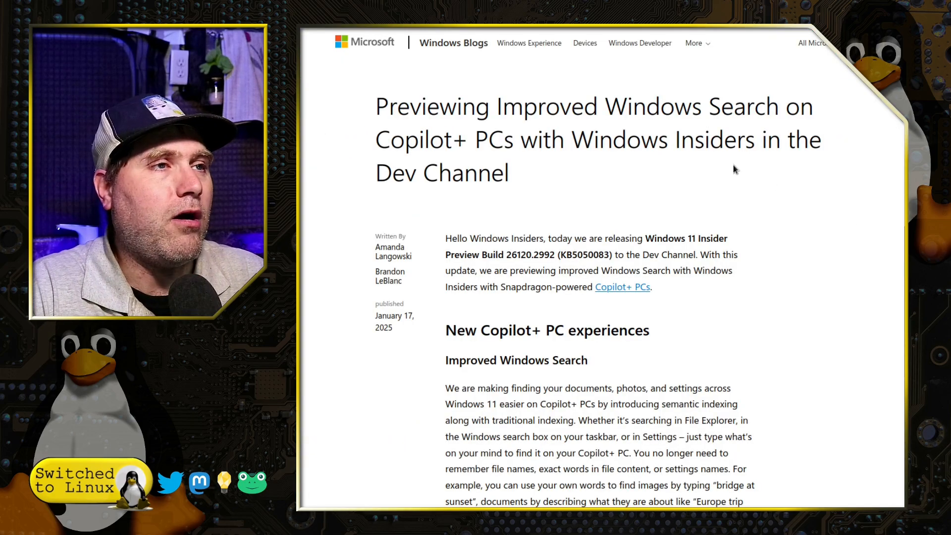
mouse_move(792, 248)
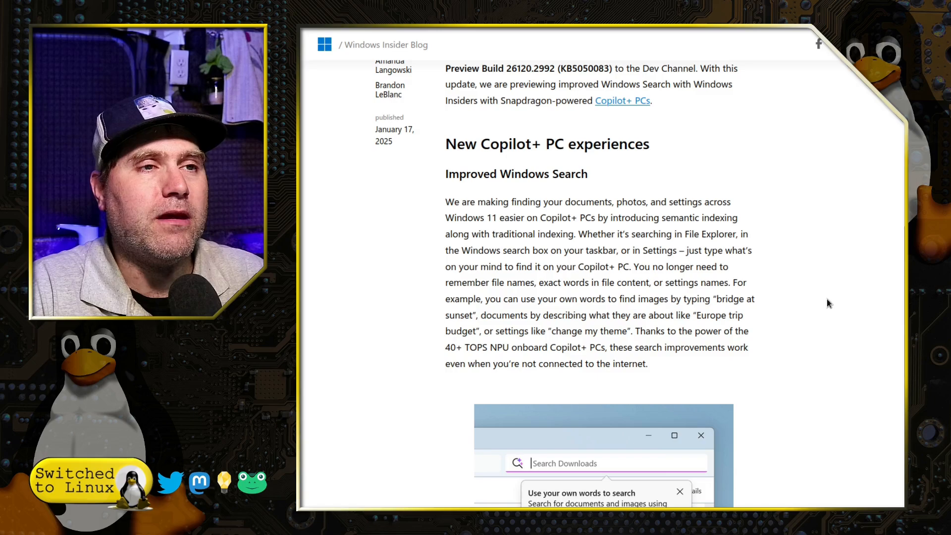
- Scroll the Windows Insider Blog search post past its screenshots to the FEEDBACK notes and Click to Do Refine
scroll("down", 3)
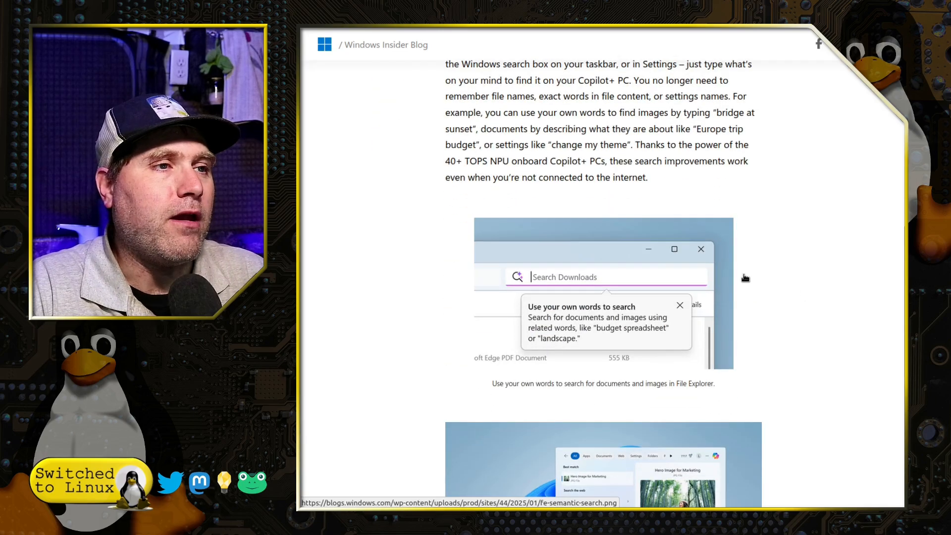
scroll("down", 3)
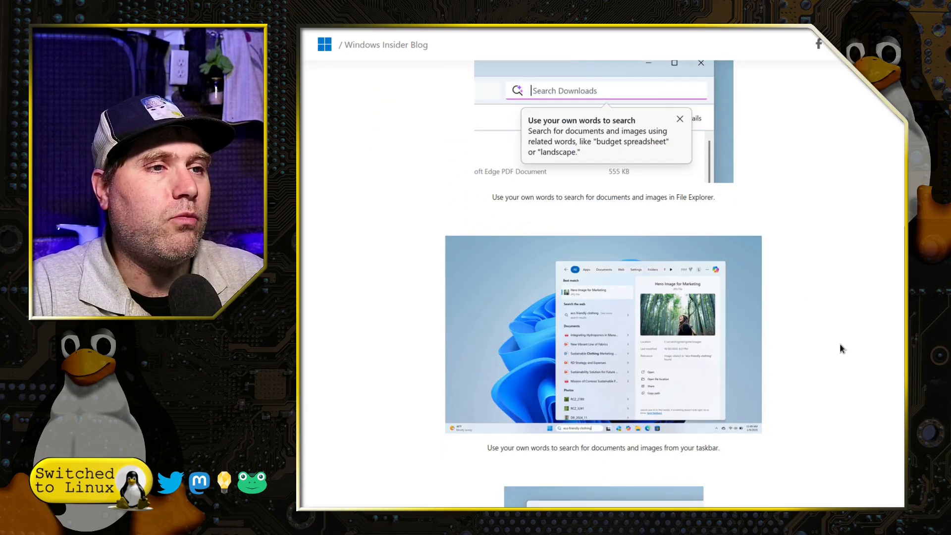
scroll("down", 3)
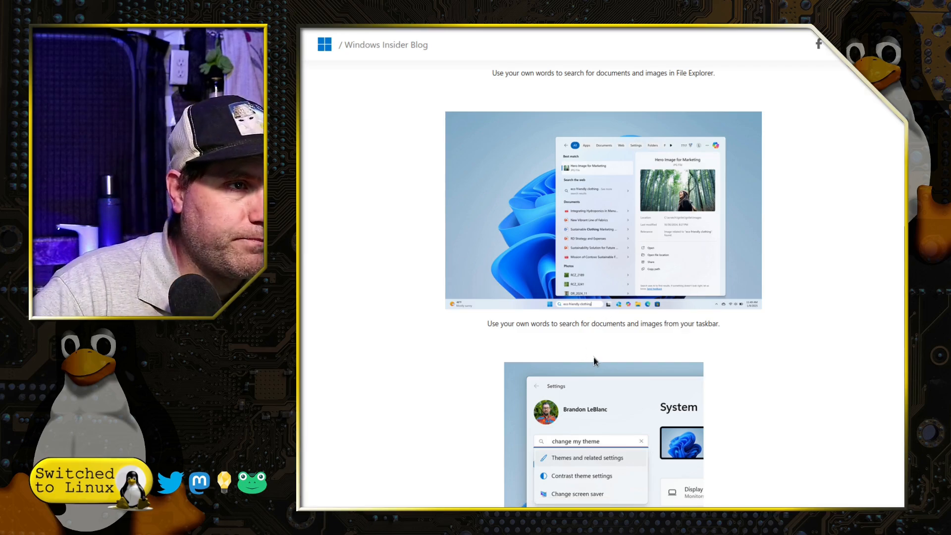
mouse_move(609, 301)
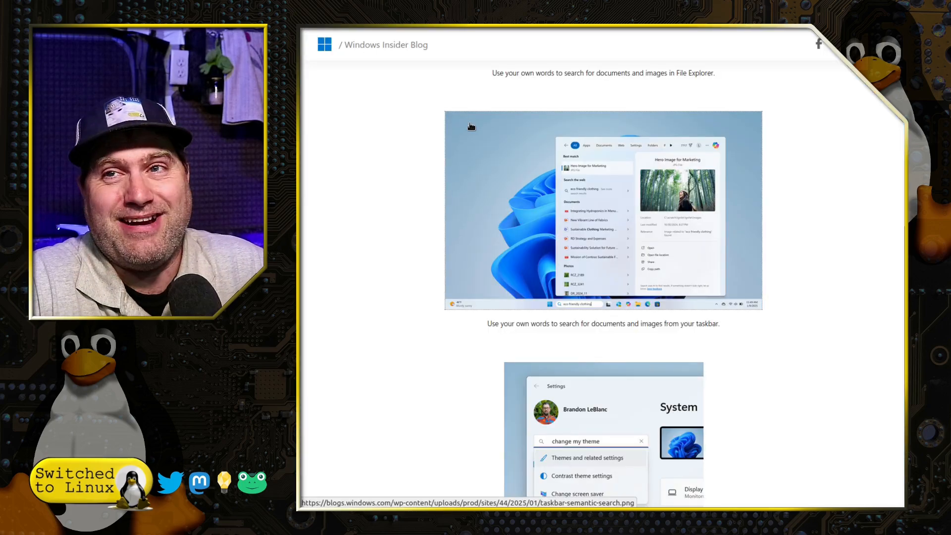
scroll("down", 3)
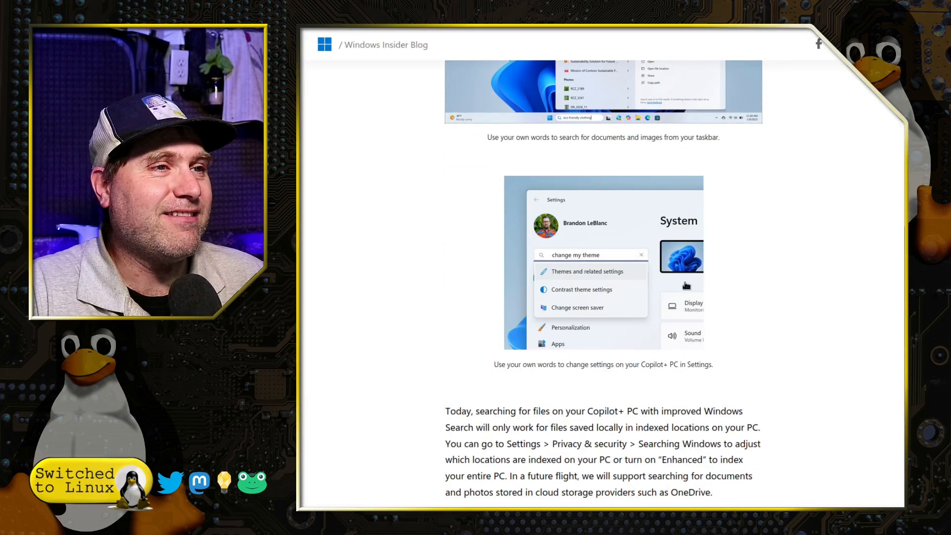
mouse_move(669, 304)
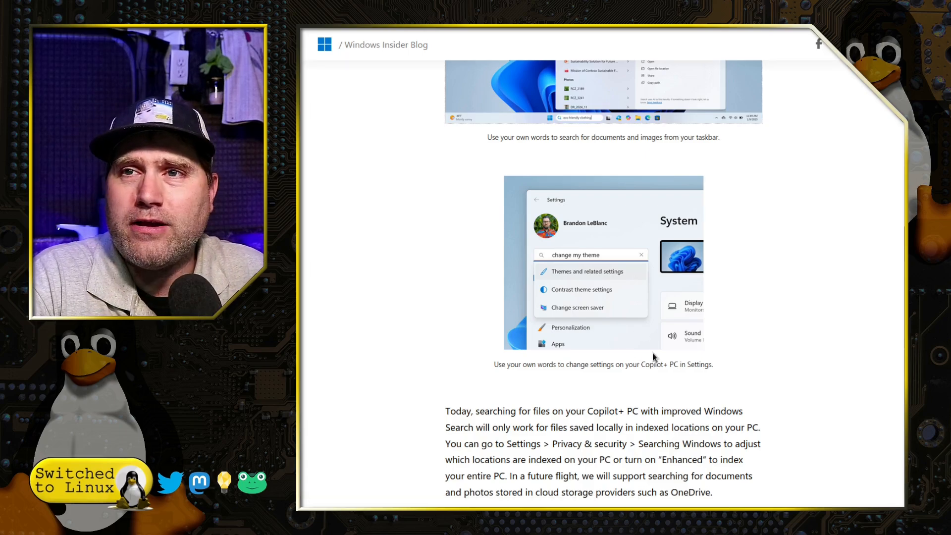
scroll("down", 3)
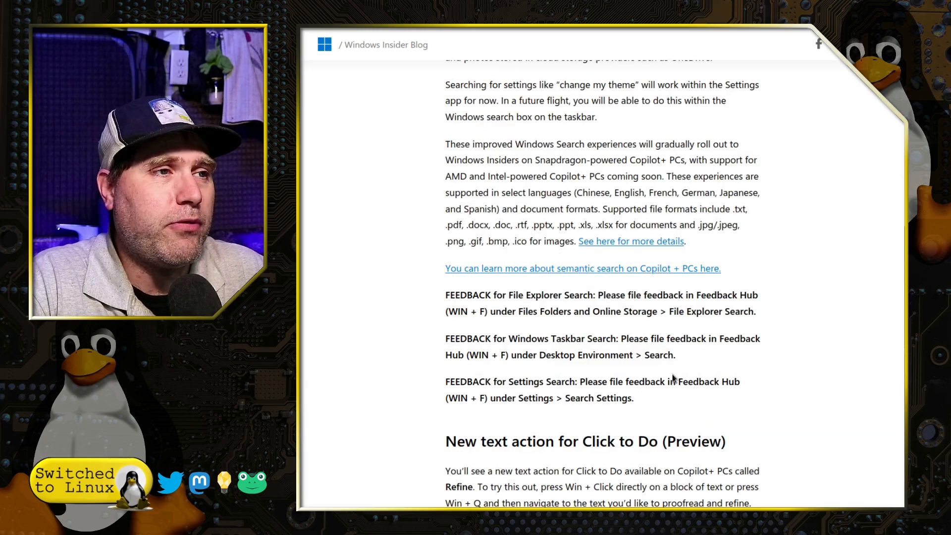
scroll("down", 3)
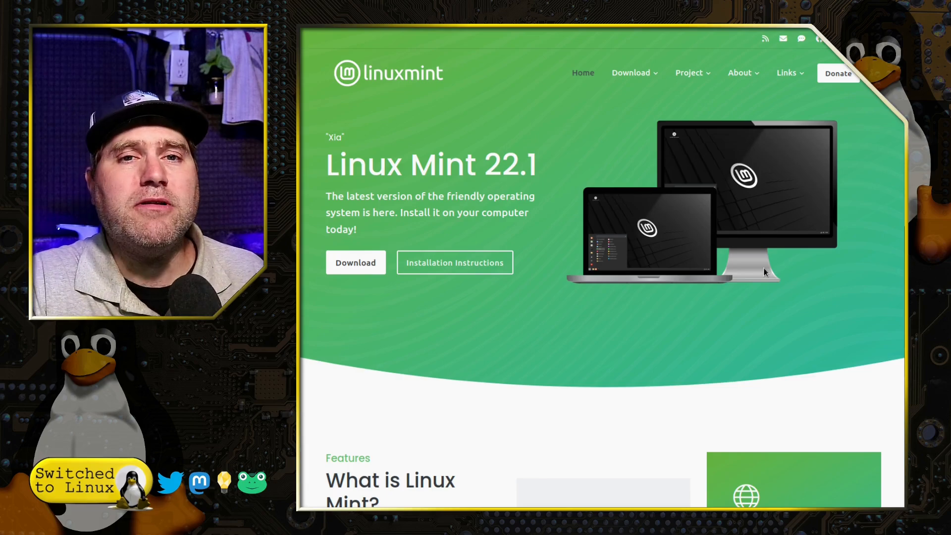
mouse_move(779, 335)
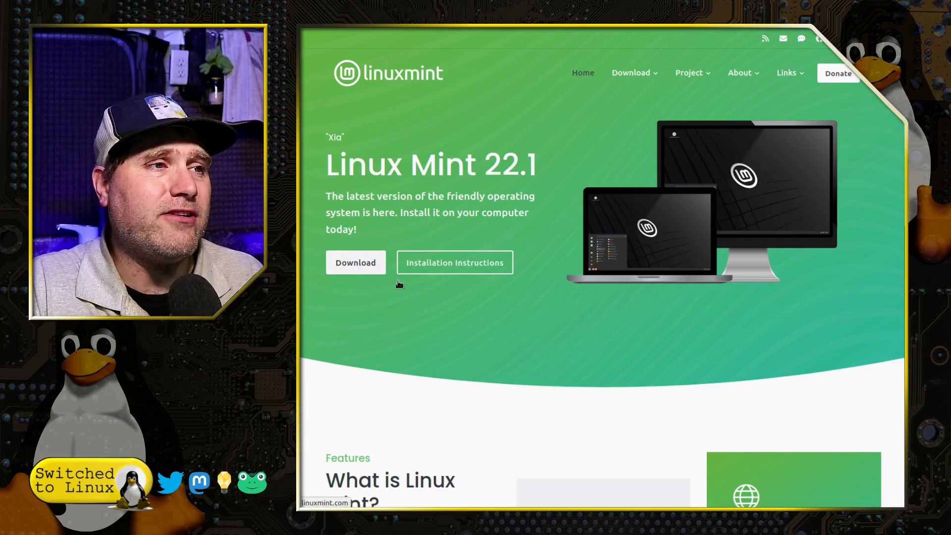
- Scroll the Linux Mint 22.1 'Xia' download page and open its Installation Instructions guide
scroll("down", 3)
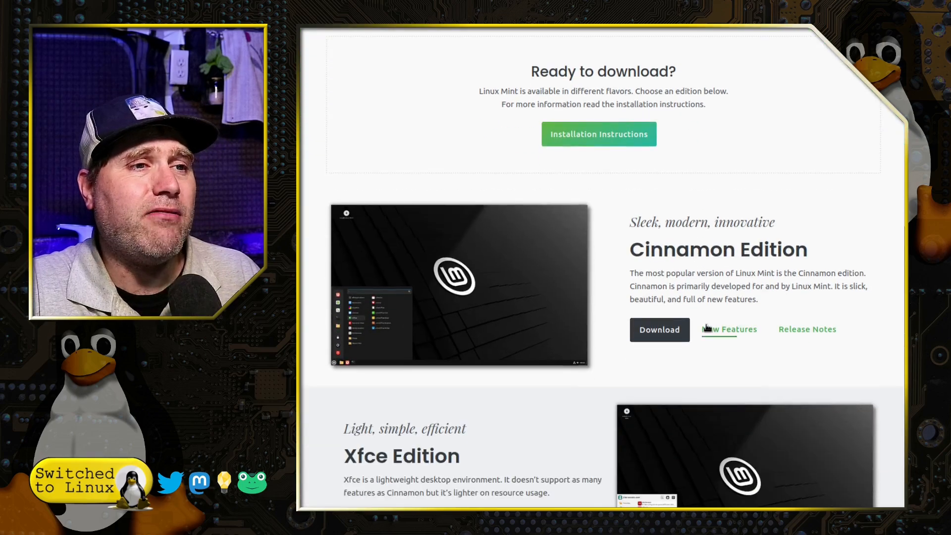
scroll("down", 3)
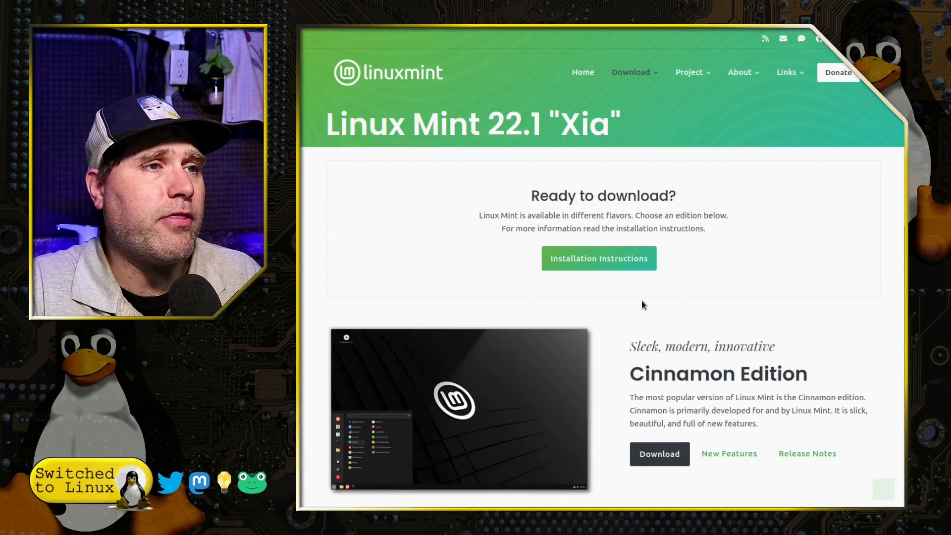
left_click(598, 258)
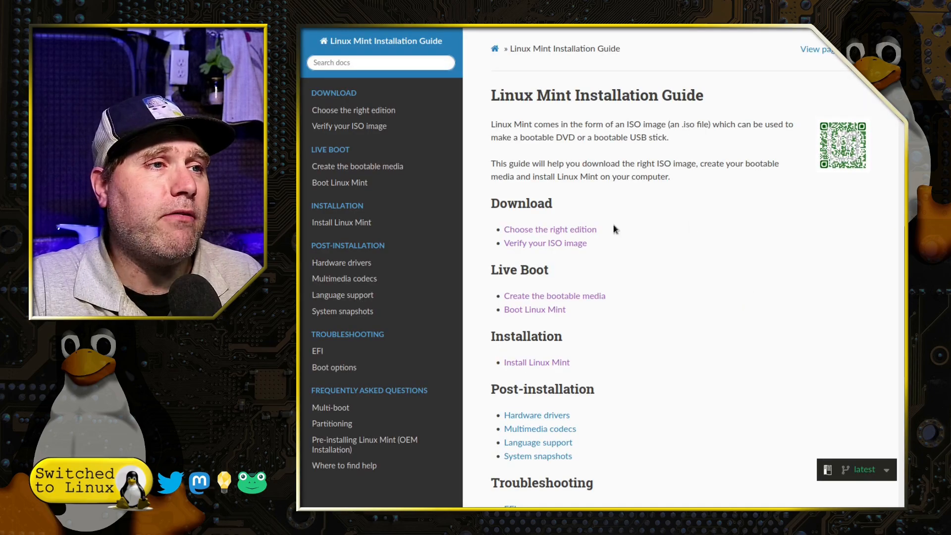
mouse_move(544, 242)
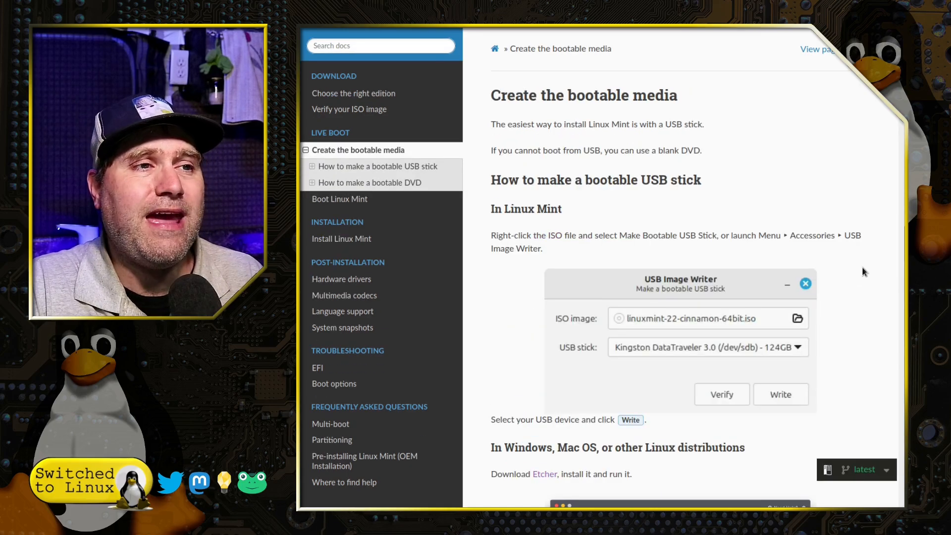
mouse_move(581, 209)
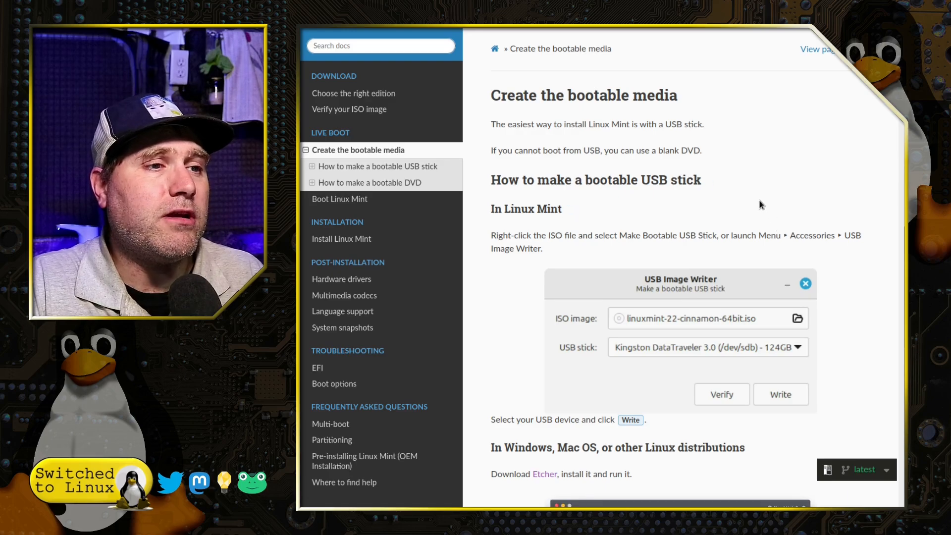
- Scroll the 'Create the bootable media' page down to the Etcher steps for Windows and macOS
scroll("down", 3)
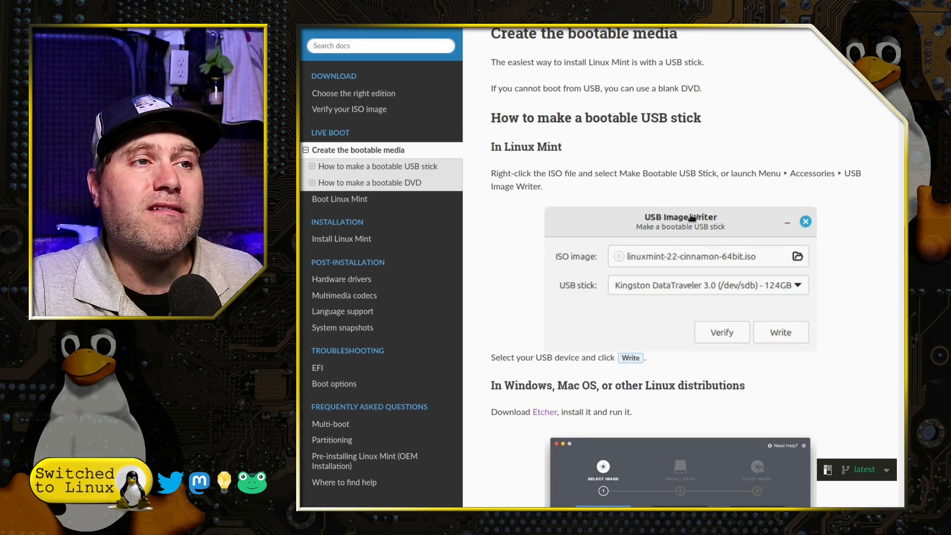
scroll("down", 3)
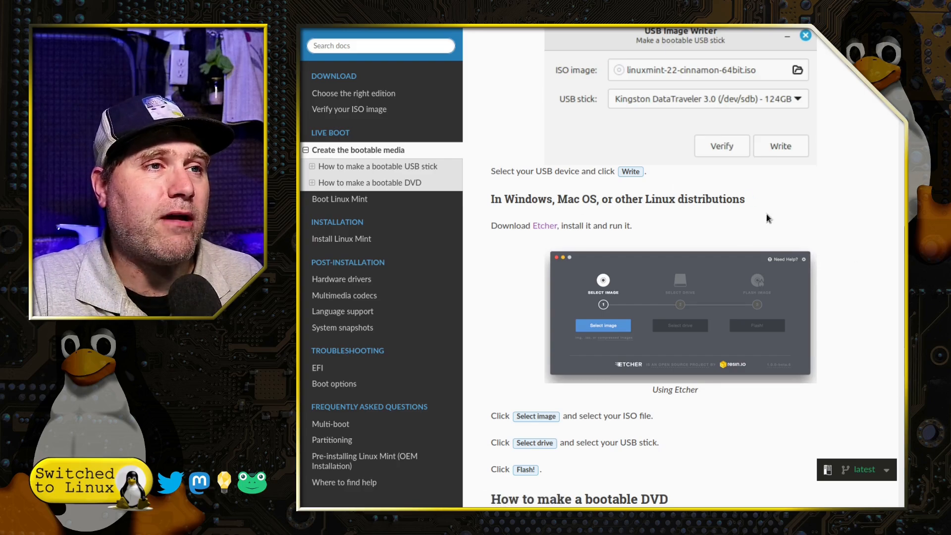
mouse_move(545, 226)
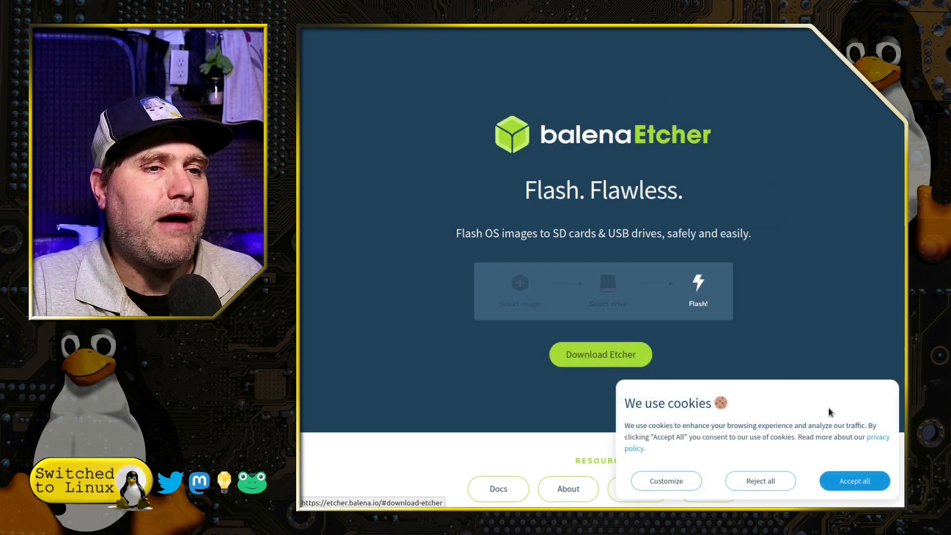
- Jump to balenaEtcher's download table for Windows, macOS and Linux, then scroll back
scroll("down", 3)
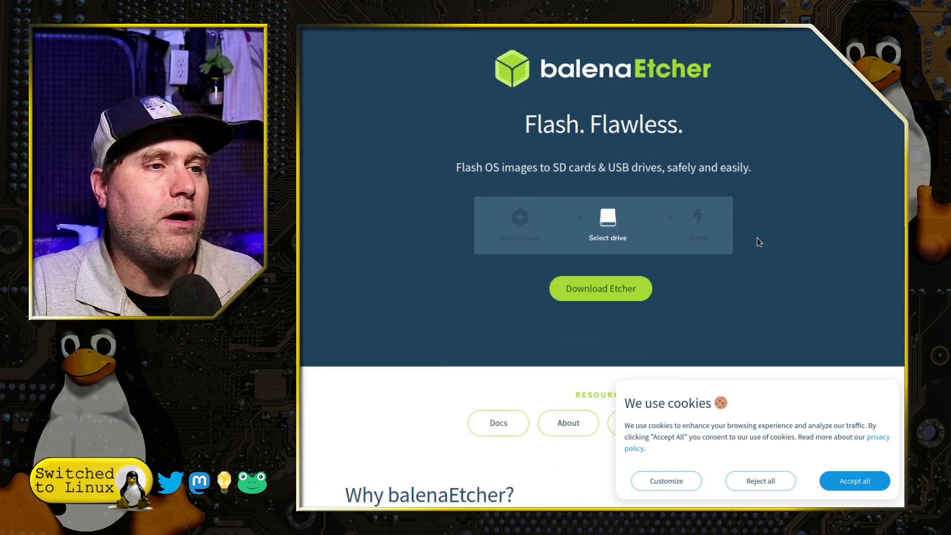
left_click(599, 288)
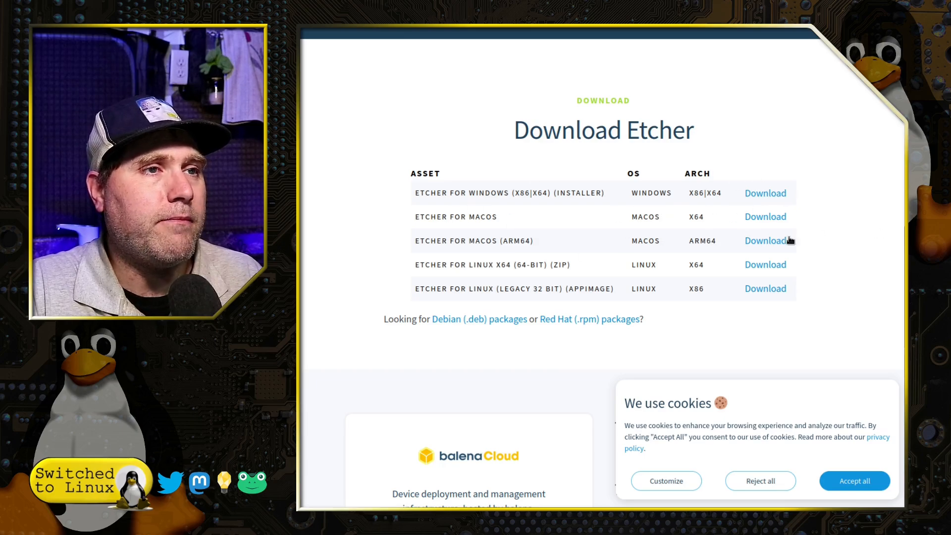
mouse_move(605, 241)
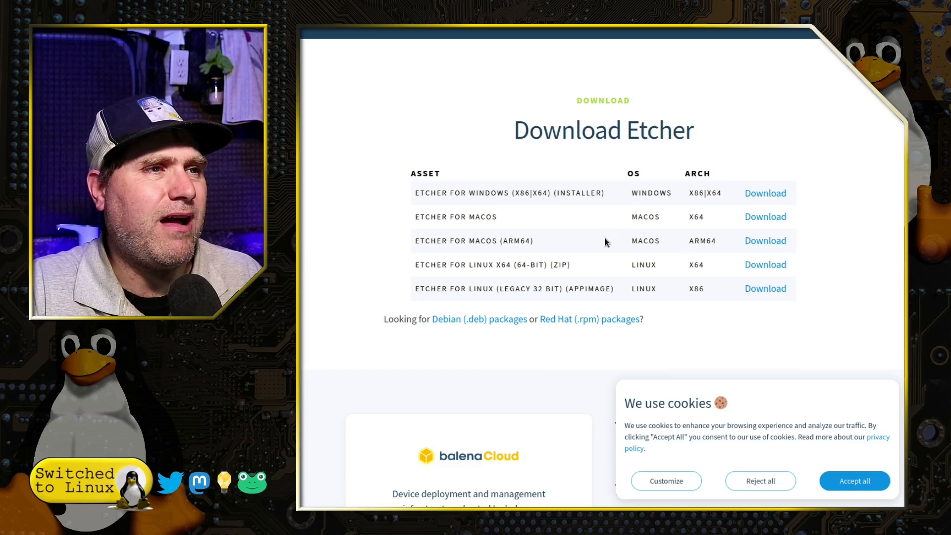
mouse_move(624, 243)
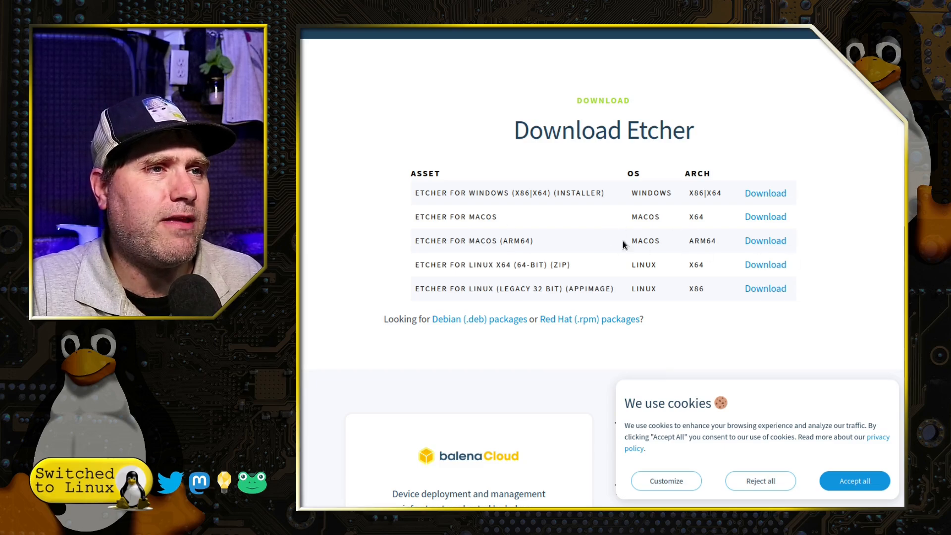
mouse_move(764, 241)
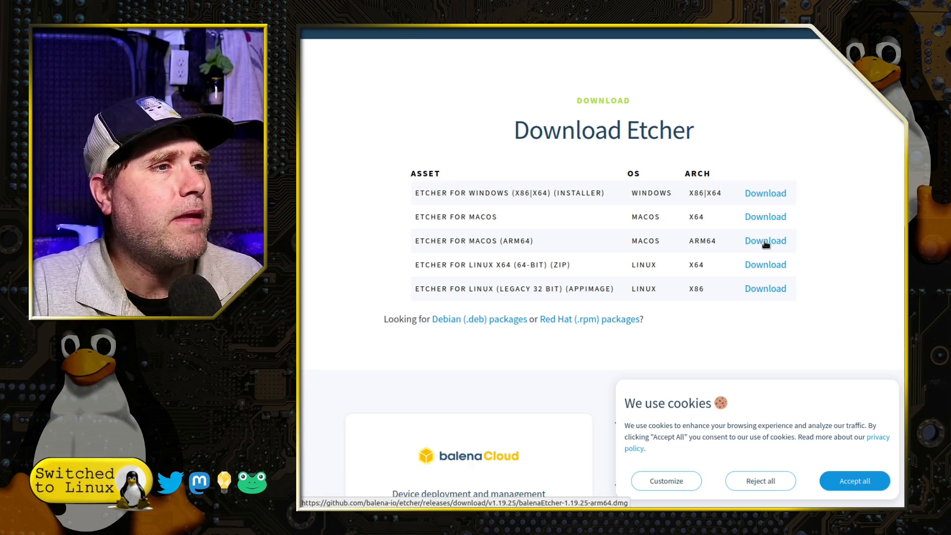
mouse_move(764, 288)
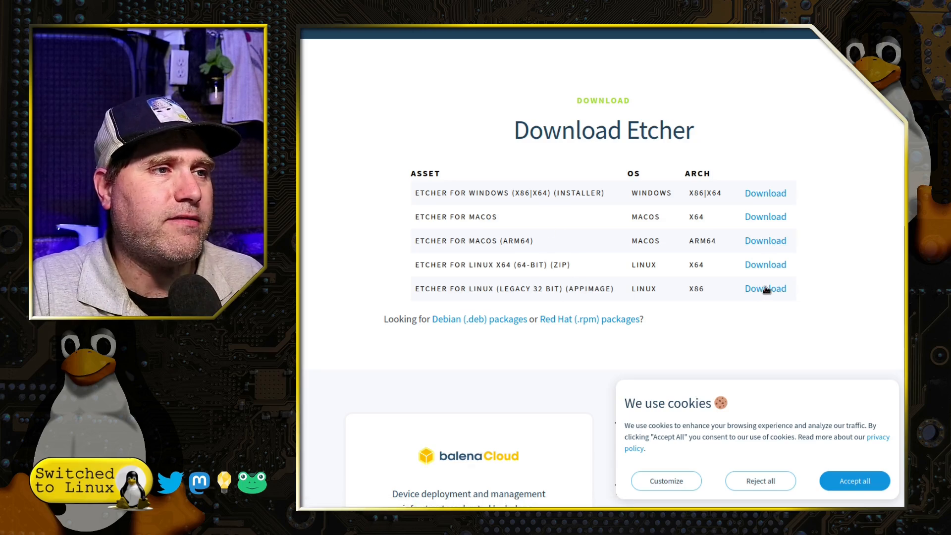
scroll("up", 3)
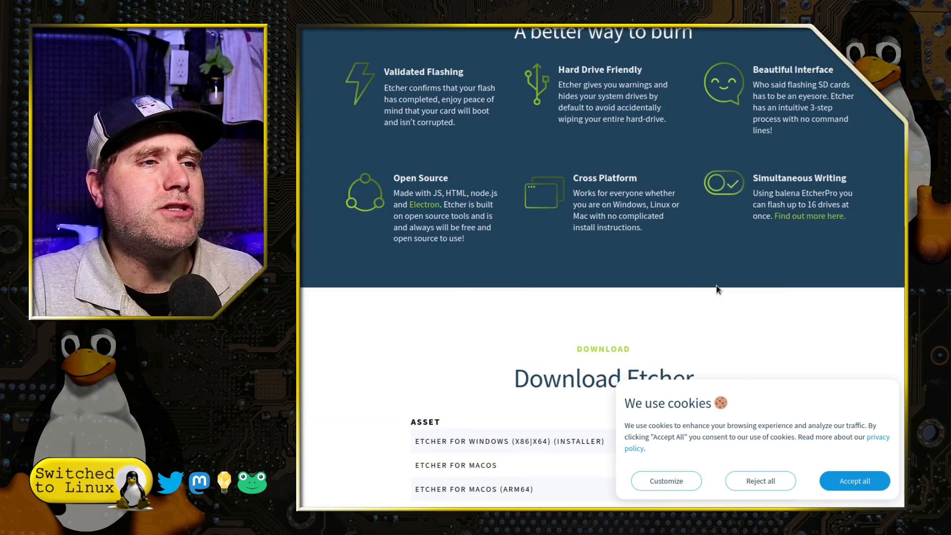
scroll("down", 3)
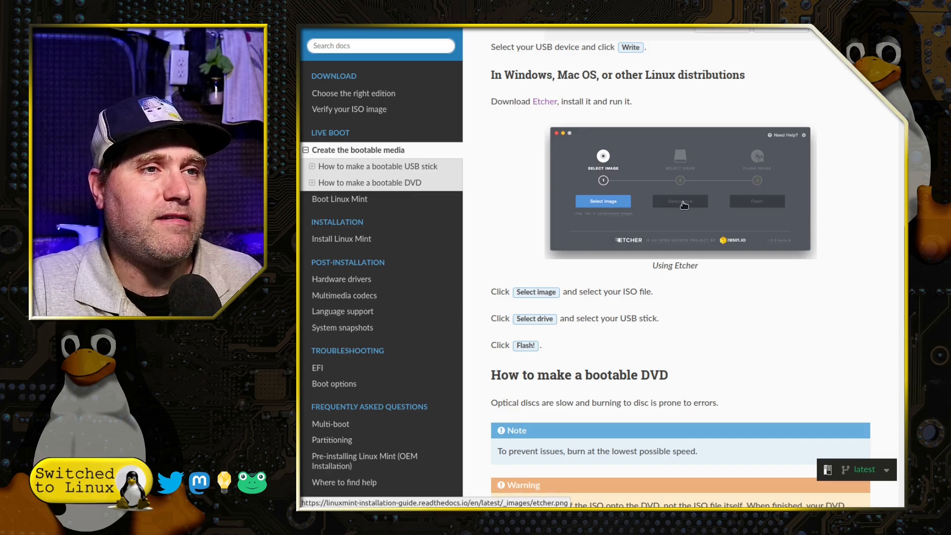
mouse_move(751, 204)
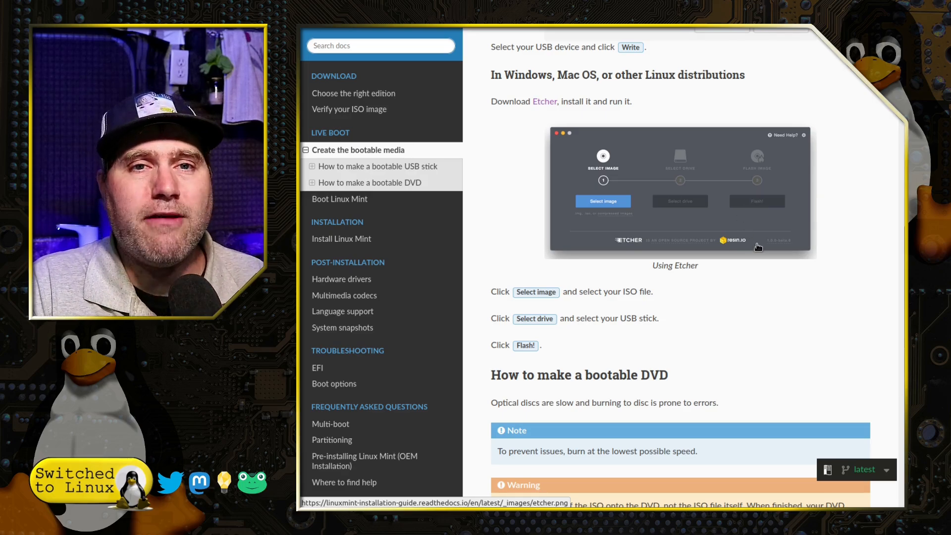
mouse_move(749, 267)
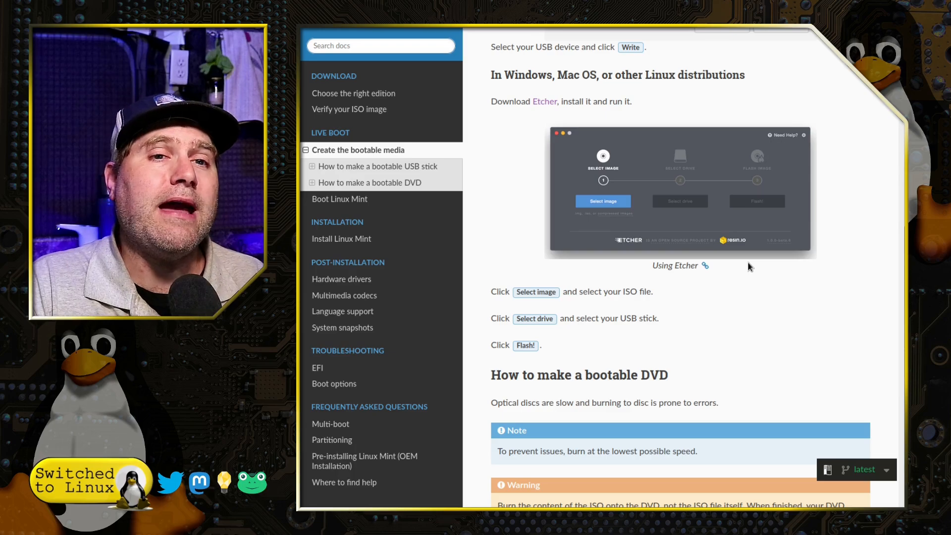